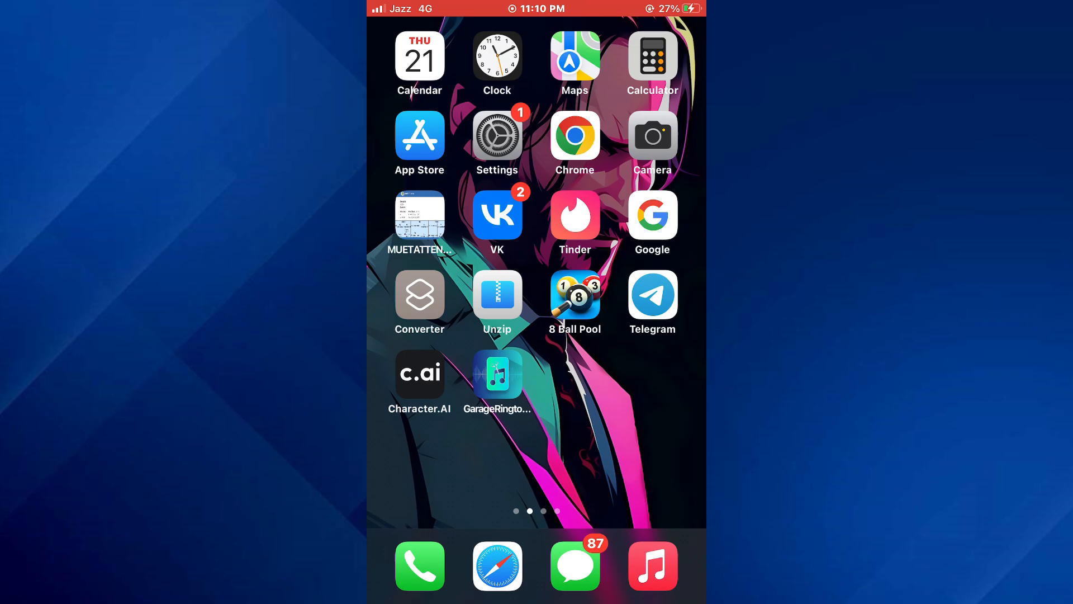
Open Settings from the home screen and go to the Apple ID account page
{"action": "left_click", "coordinate": [497, 135]}
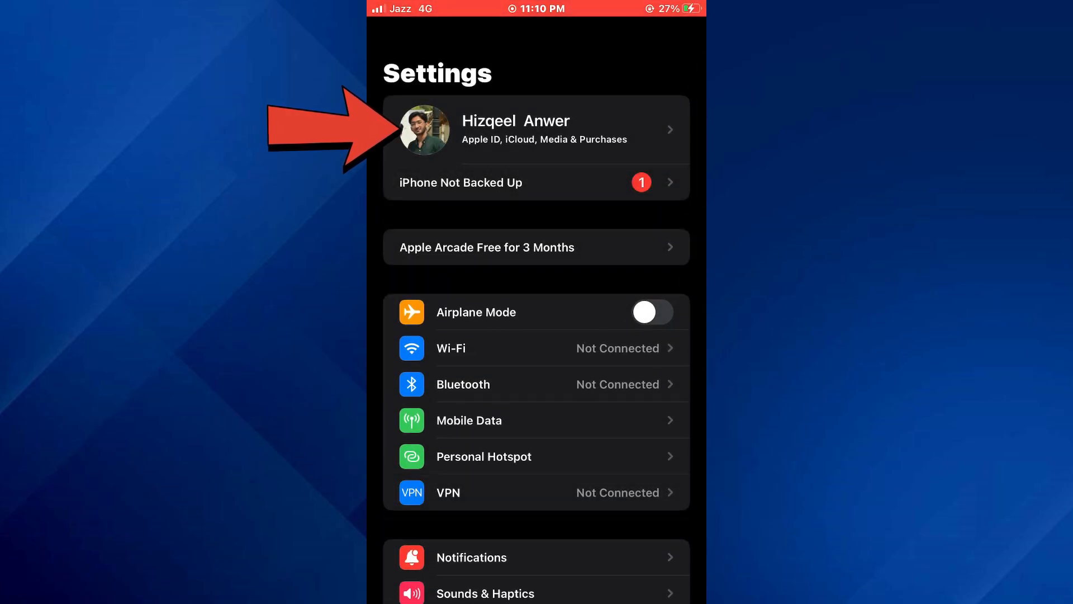
{"action": "left_click", "coordinate": [535, 129]}
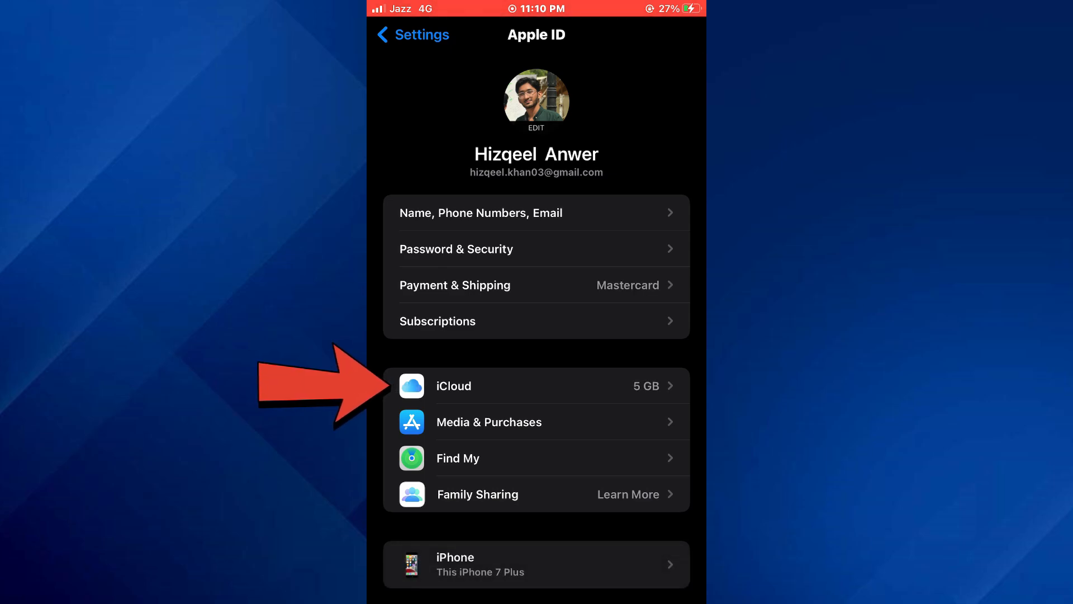
Review iCloud Backup status (enabled, blocked by low storage), then return to main Settings
{"action": "left_click", "coordinate": [536, 385]}
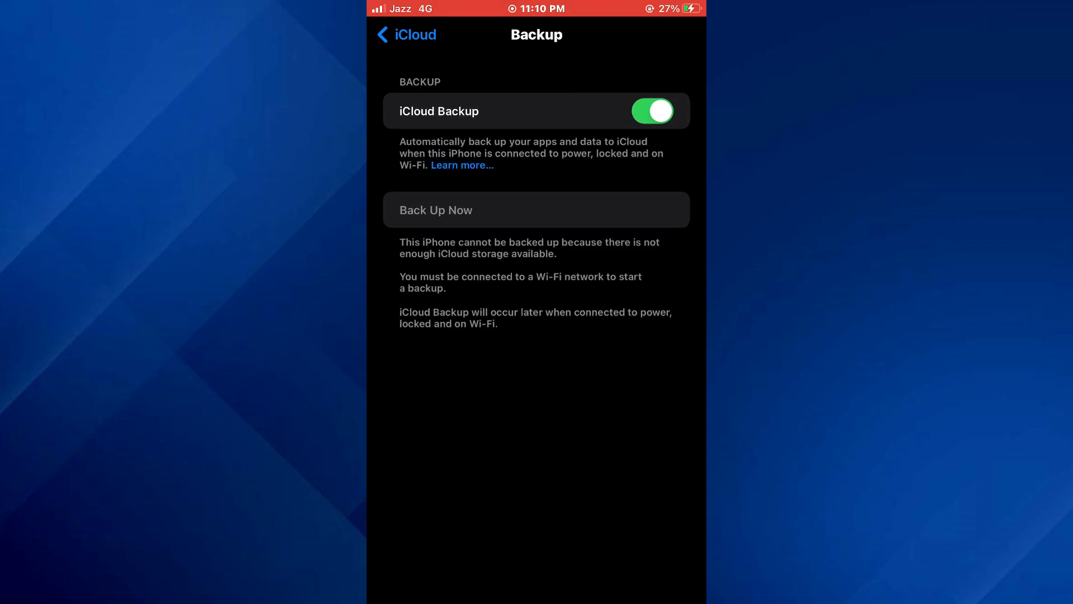
{"action": "left_click", "coordinate": [405, 35]}
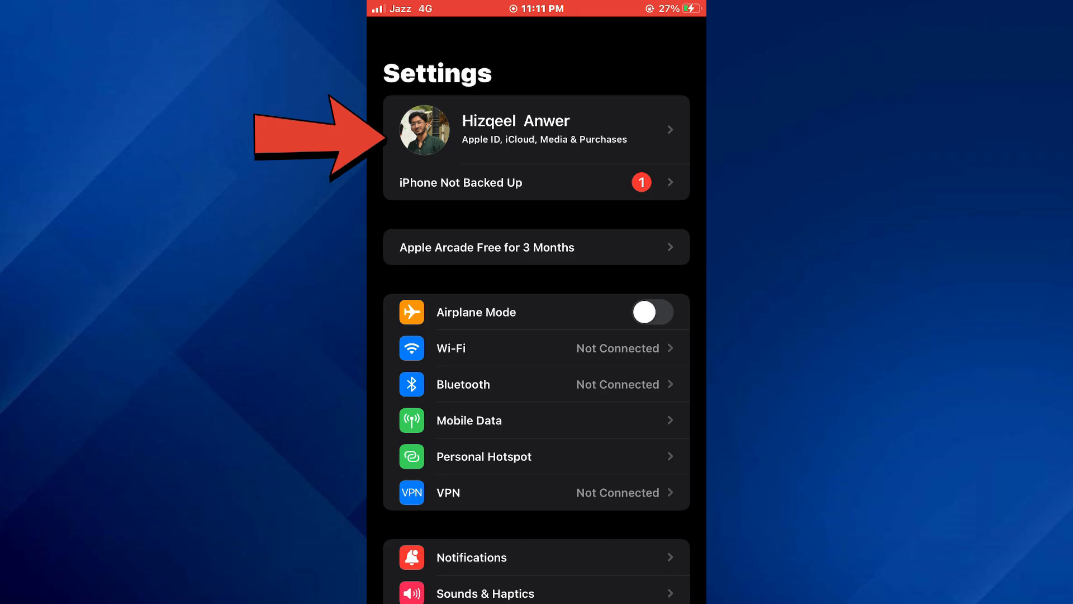
{"action": "left_click", "coordinate": [536, 130]}
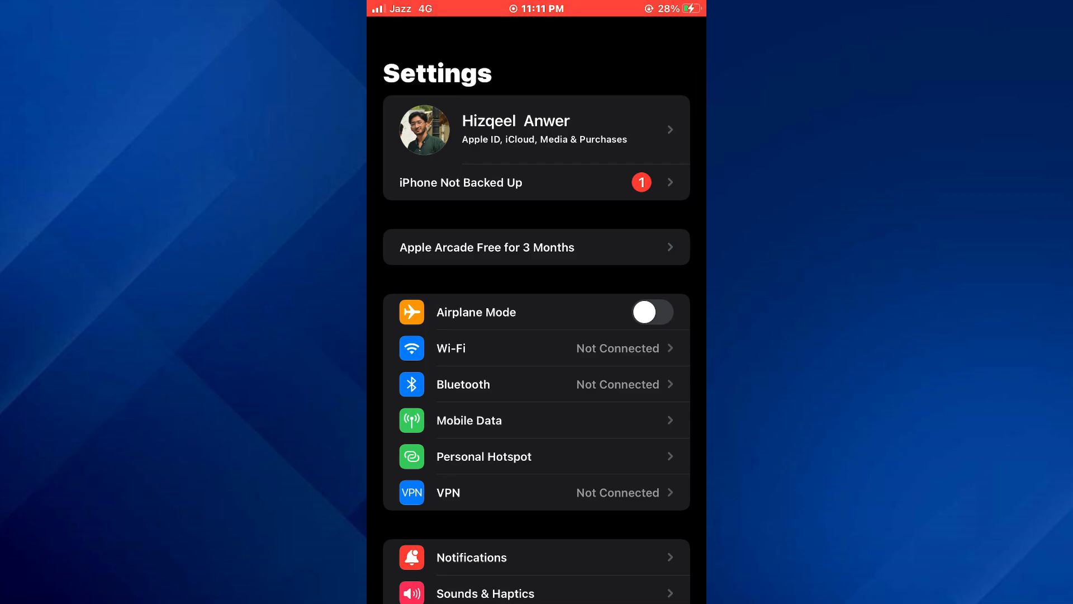
Go to General > Transfer or Reset iPhone and show the reset options list
{"action": "scroll", "scroll_direction": "down", "scroll_amount": 3}
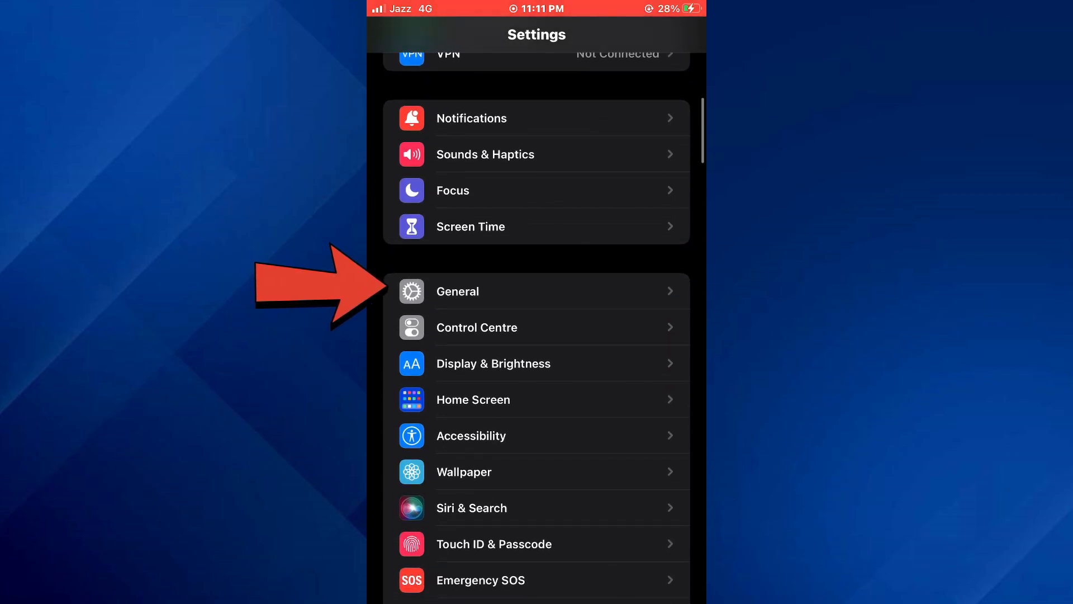
{"action": "left_click", "coordinate": [536, 290]}
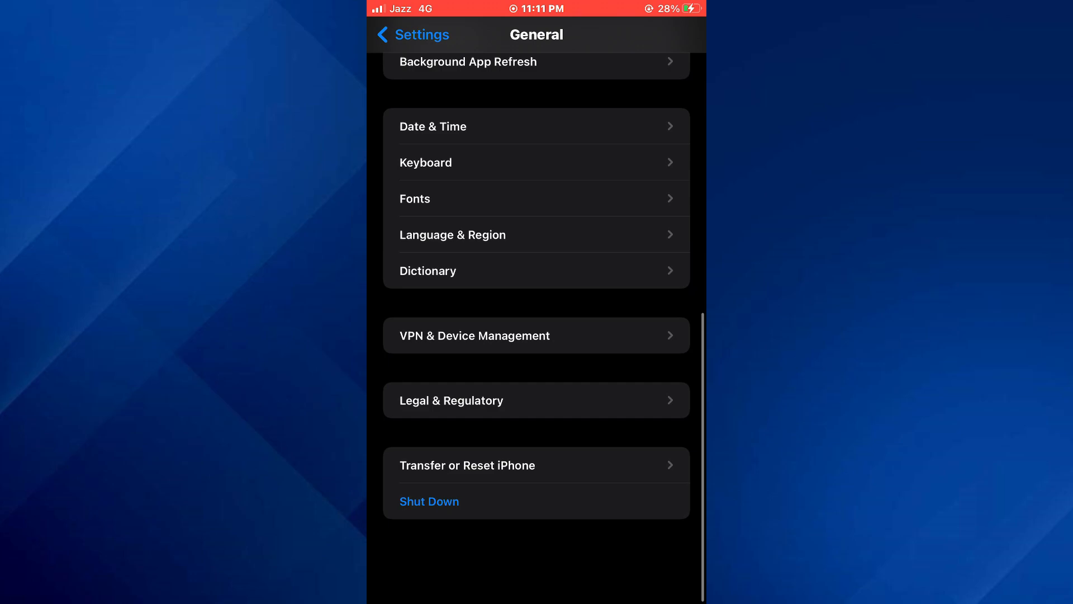
{"action": "scroll", "scroll_direction": "down", "scroll_amount": 3}
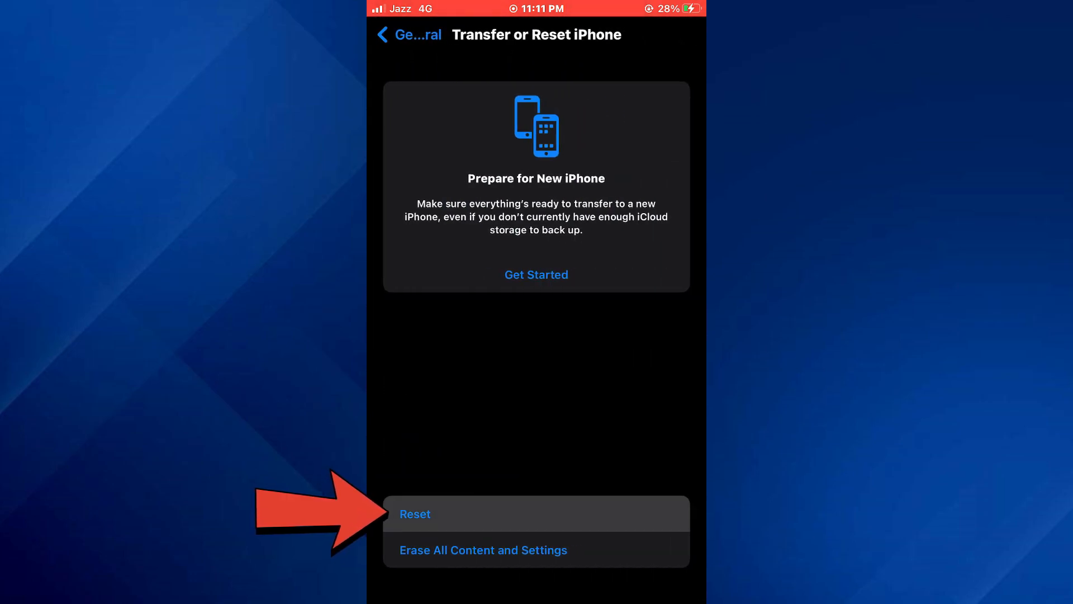
{"action": "left_click", "coordinate": [414, 514]}
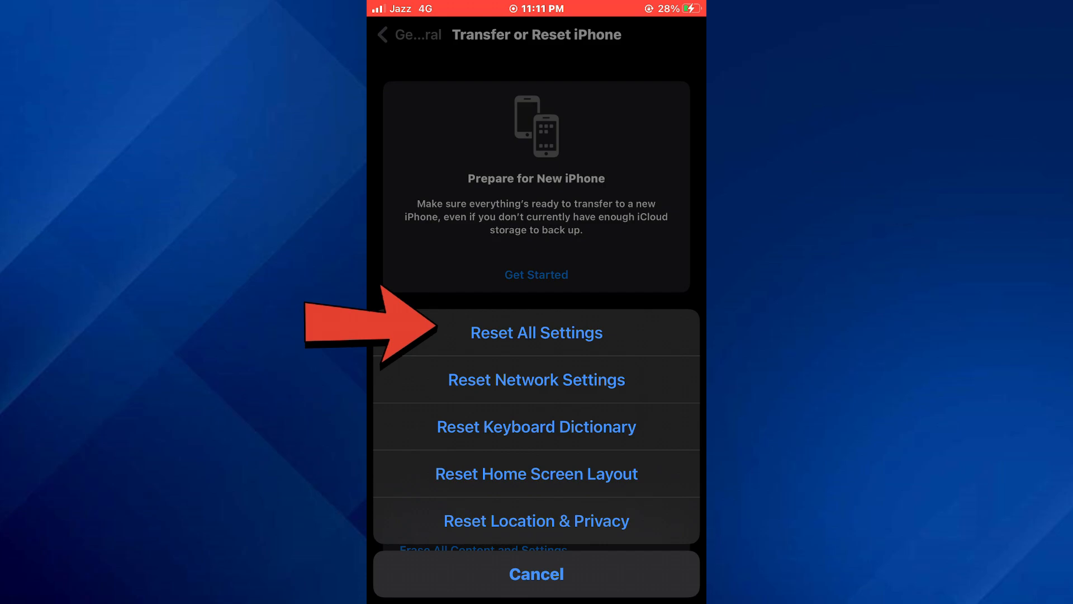